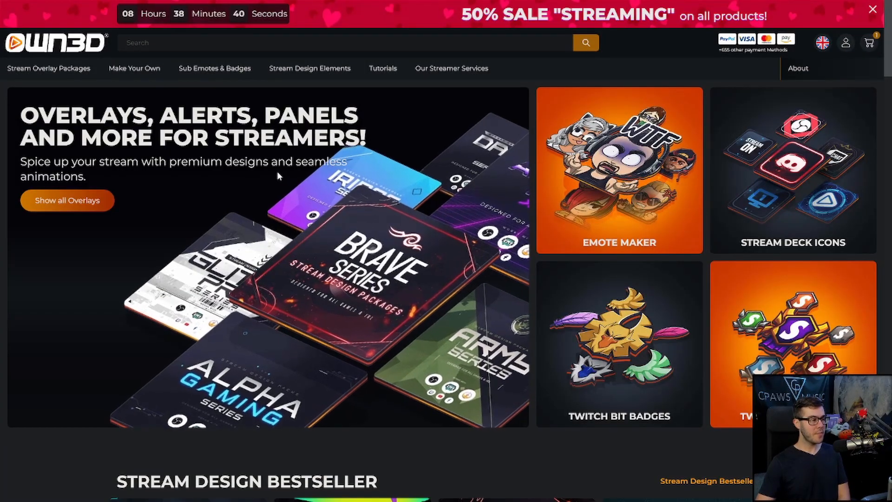
# Browse down to Stream Design Bestseller and go to the Synthrunner overlay package page.
pyautogui.scroll(-3)
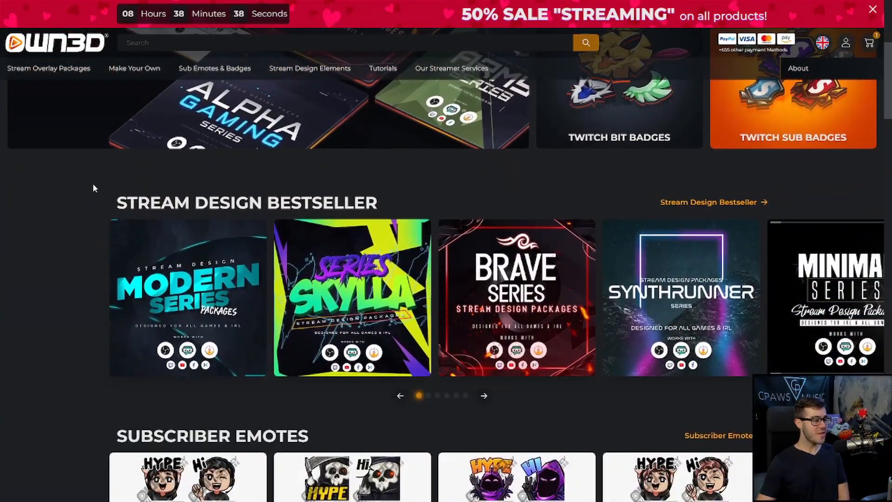
pyautogui.scroll(-3)
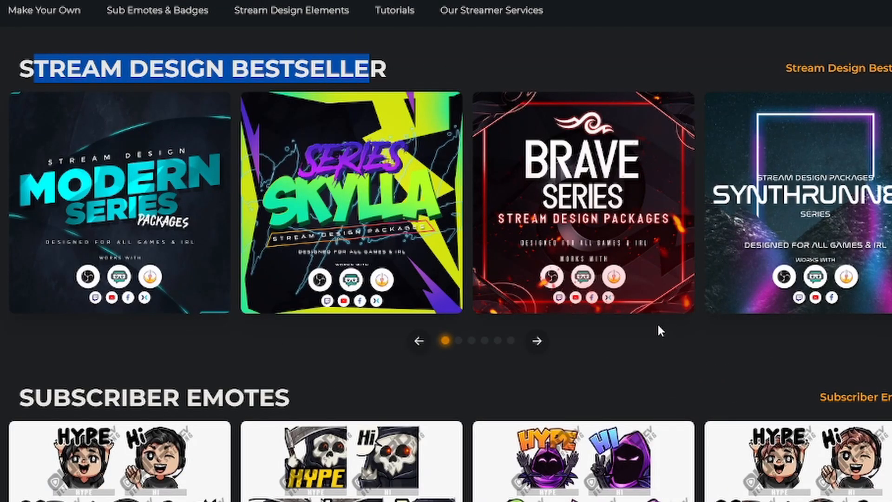
pyautogui.click(797, 211)
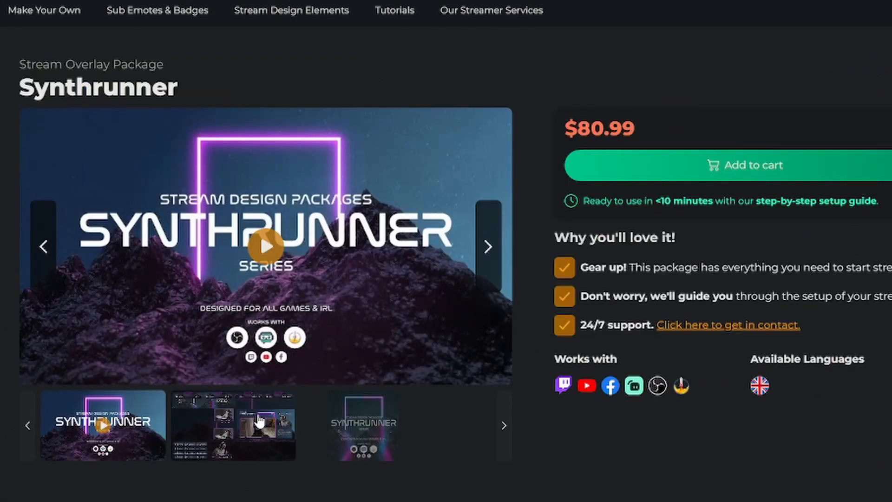
pyautogui.click(262, 245)
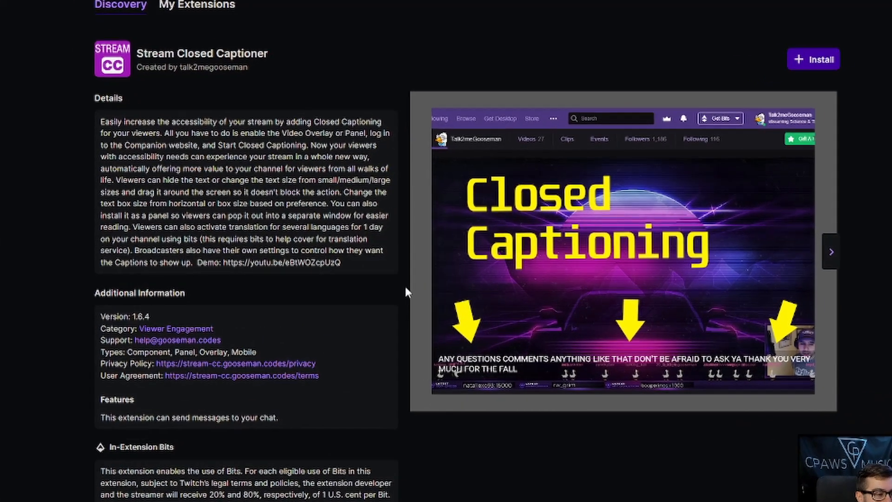
# Install Stream Closed Captioner from its Twitch extension page and reach its configuration page link.
pyautogui.scroll(-3)
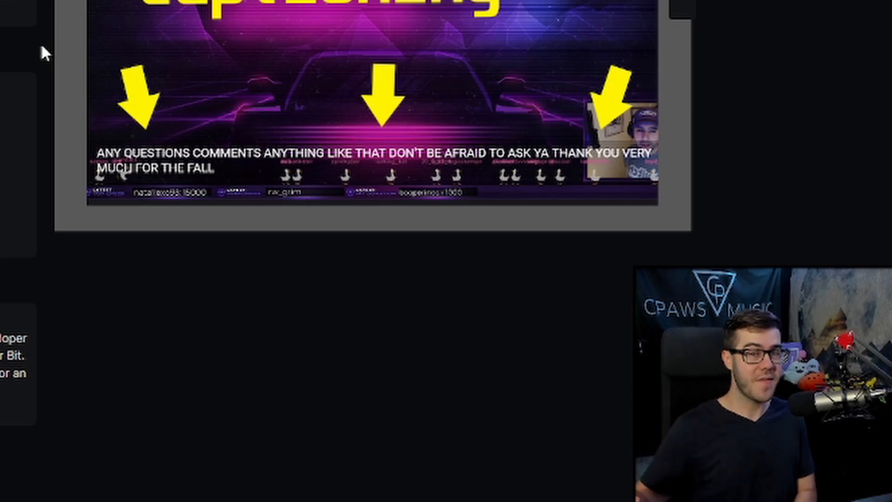
pyautogui.scroll(-3)
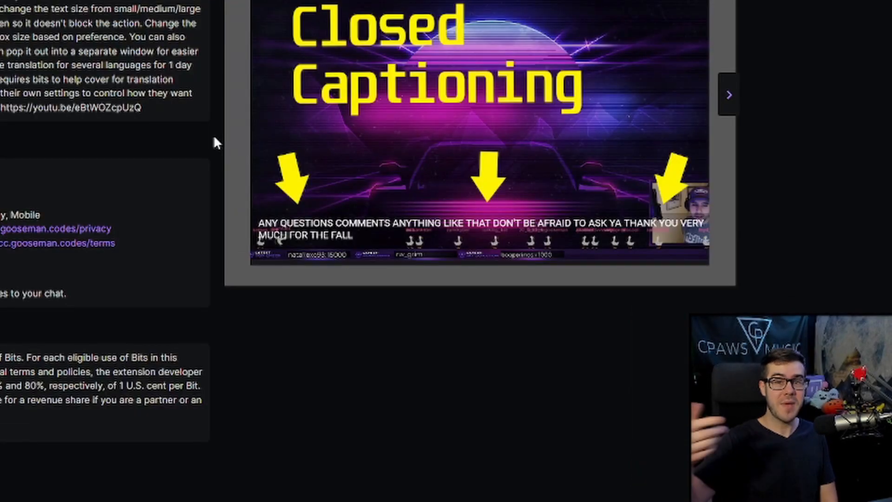
pyautogui.scroll(-3)
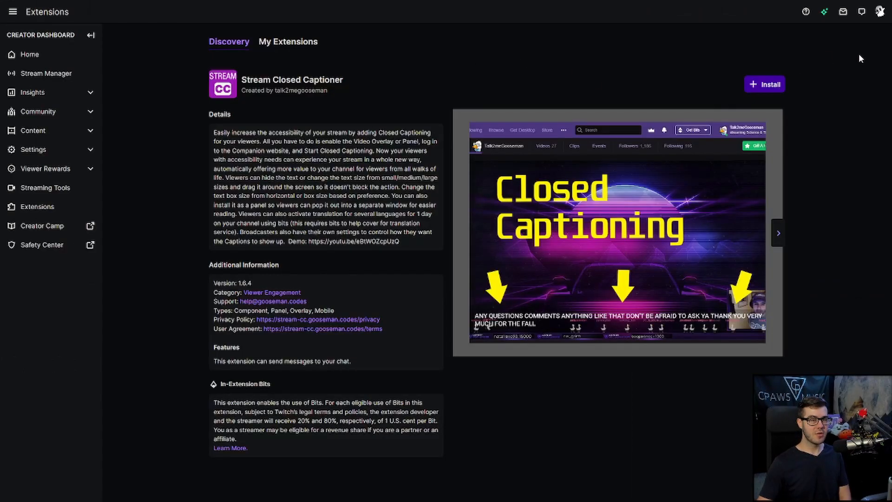
pyautogui.click(880, 11)
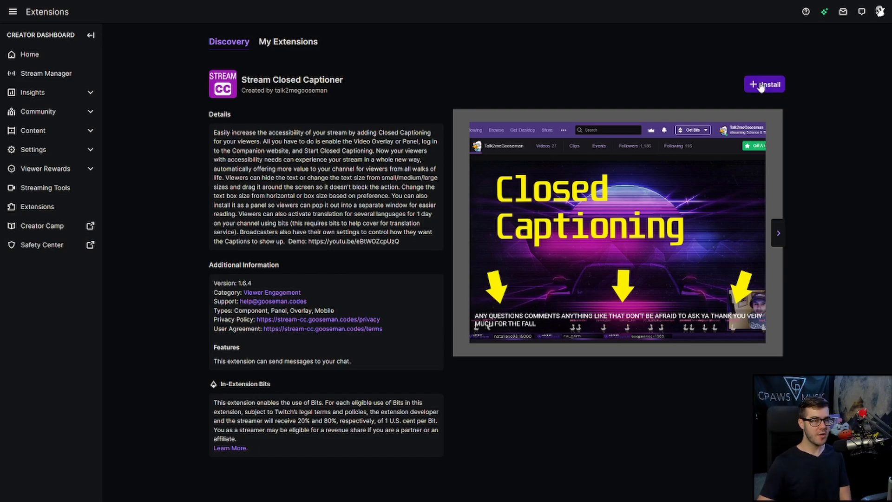
pyautogui.click(764, 85)
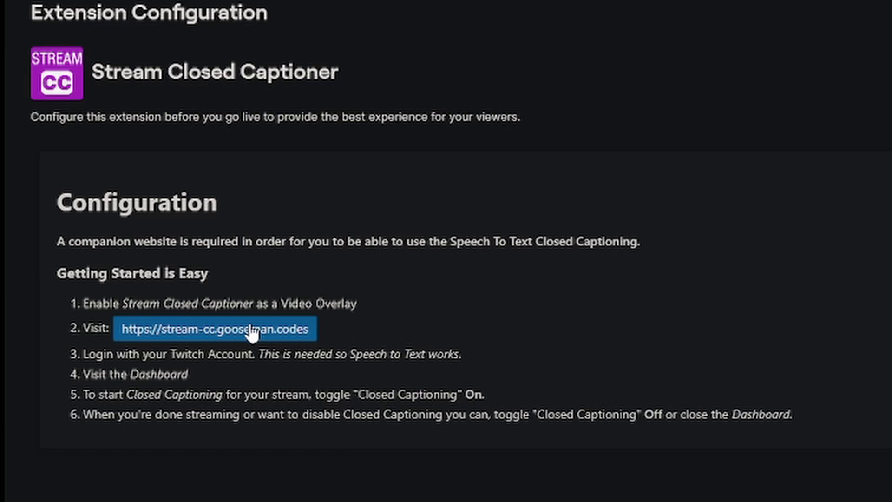
pyautogui.scroll(-3)
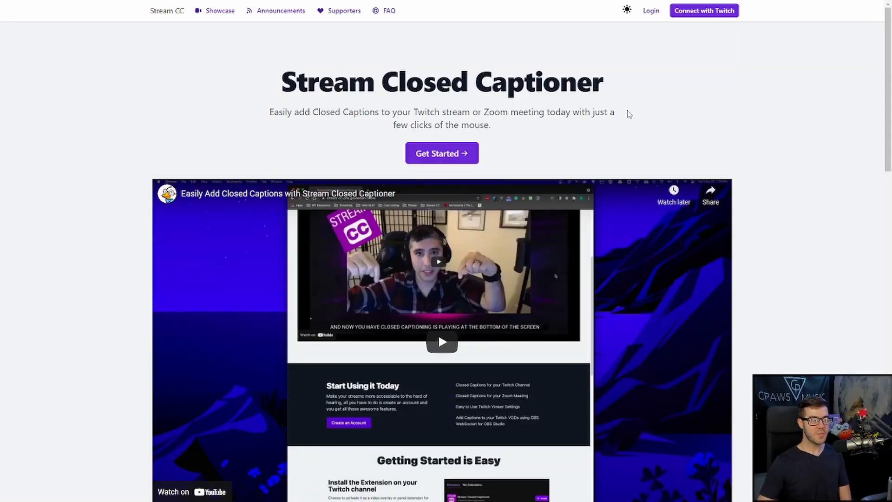
# Get started on Stream CC and continue with Twitch to land on the captions dashboard.
pyautogui.click(442, 153)
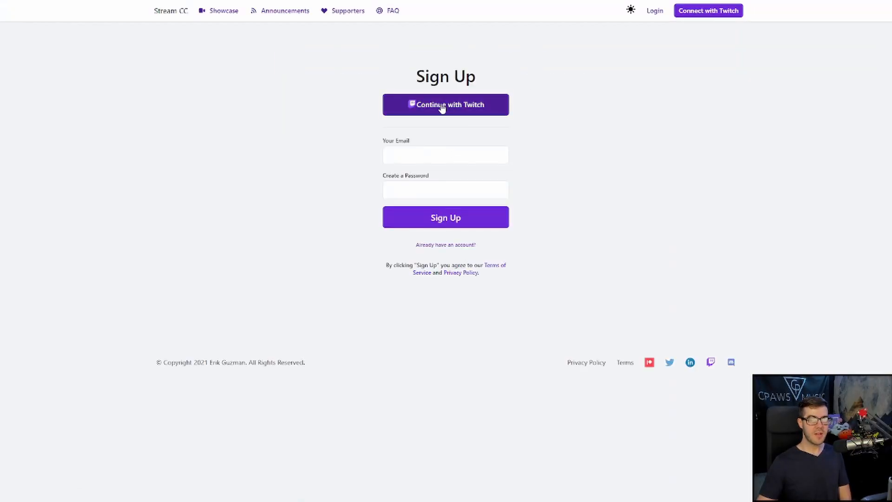
pyautogui.click(445, 105)
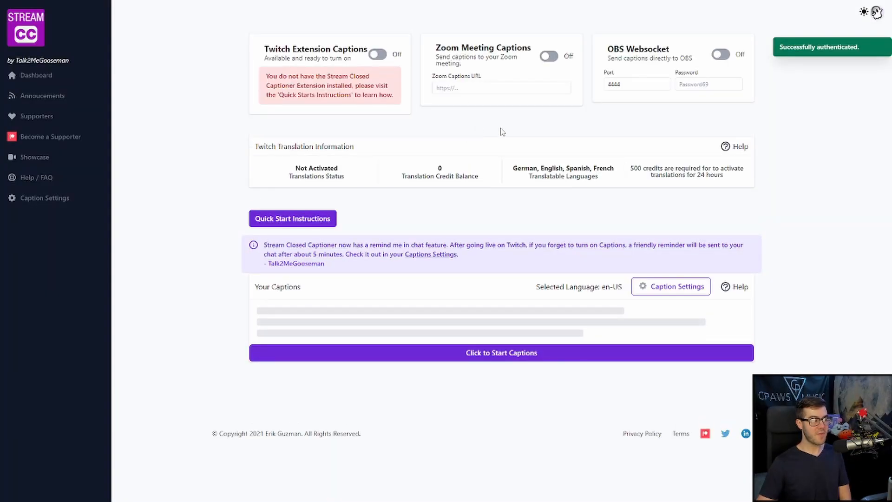
pyautogui.moveTo(514, 138)
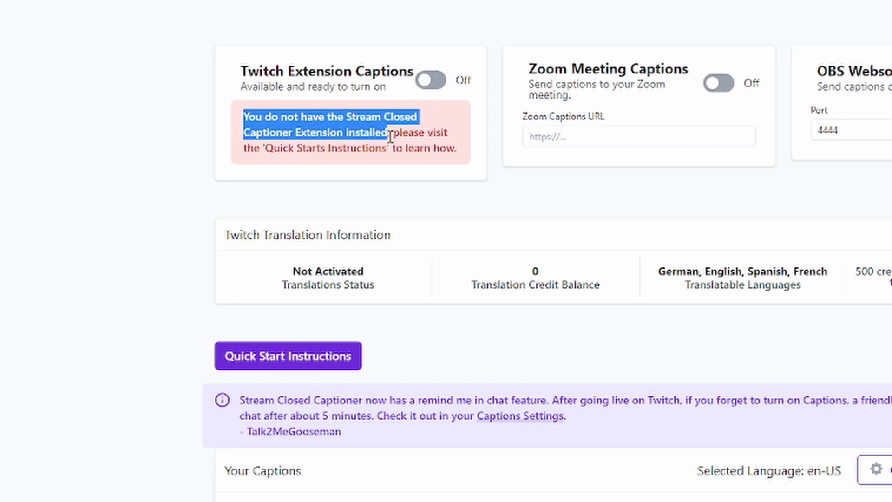
pyautogui.scroll(-3)
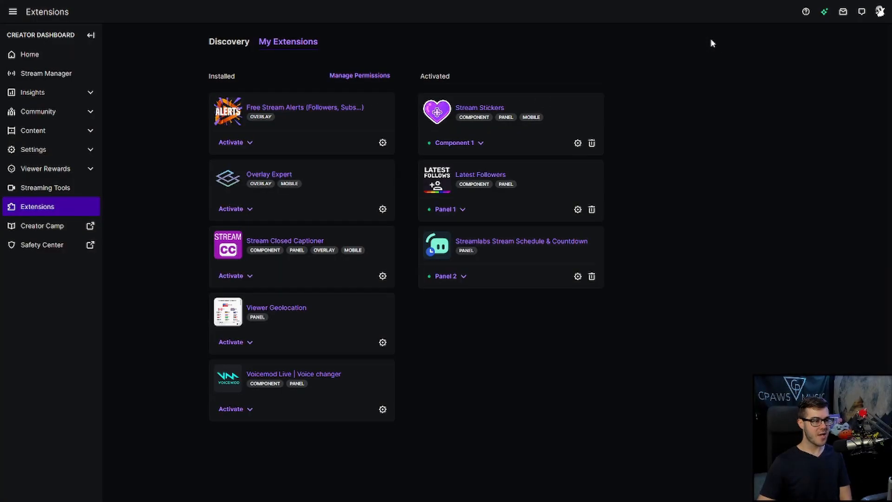
pyautogui.moveTo(235, 54)
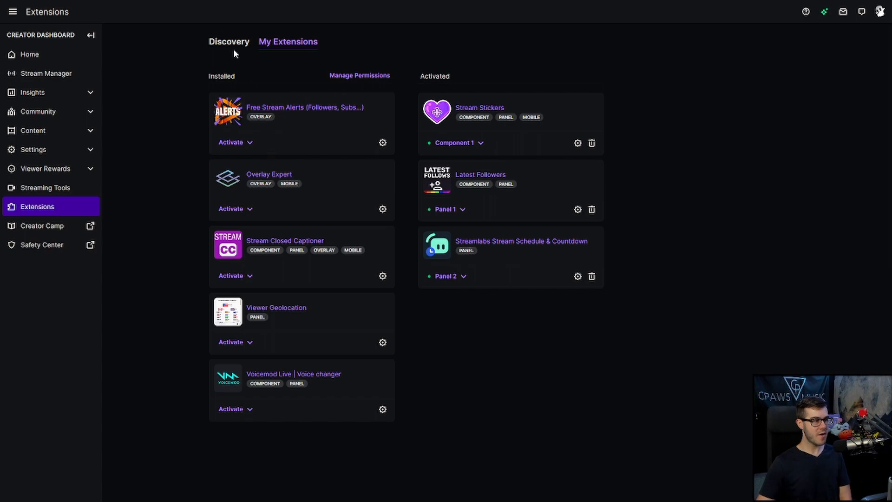
pyautogui.moveTo(874, 27)
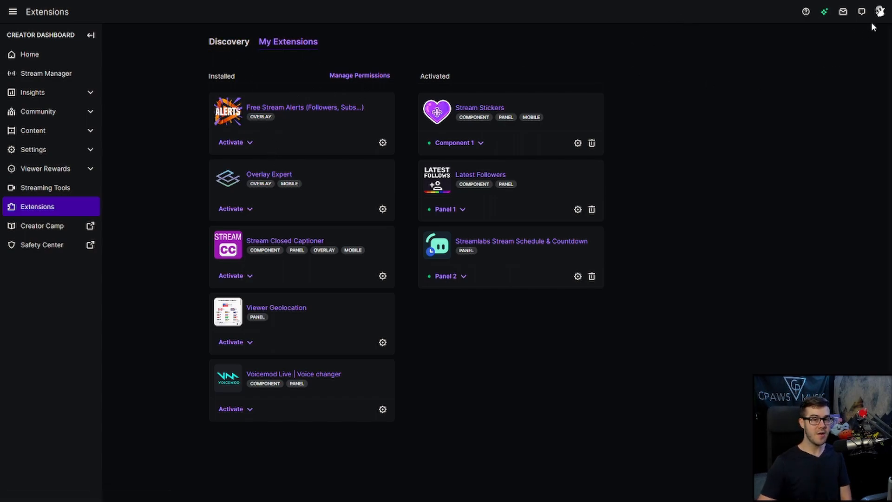
# Navigate from the account menu to Extensions > My Extensions to list installed extensions.
pyautogui.click(881, 11)
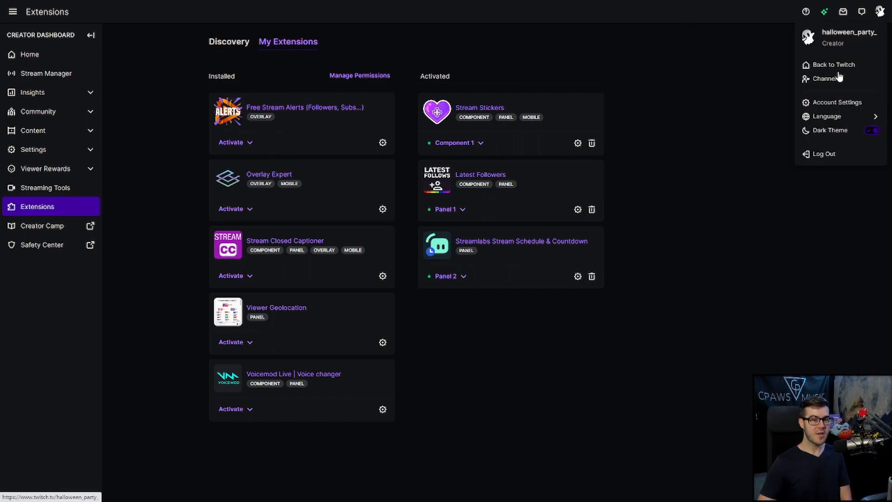
pyautogui.moveTo(817, 120)
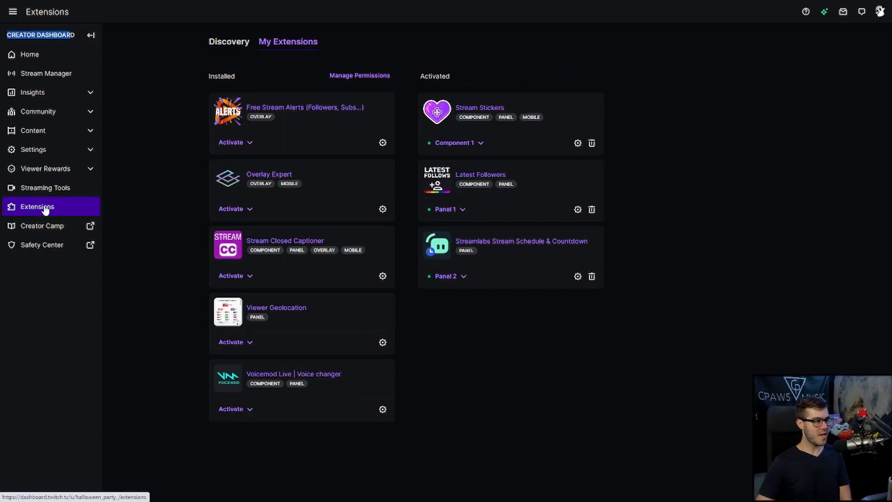
pyautogui.click(228, 41)
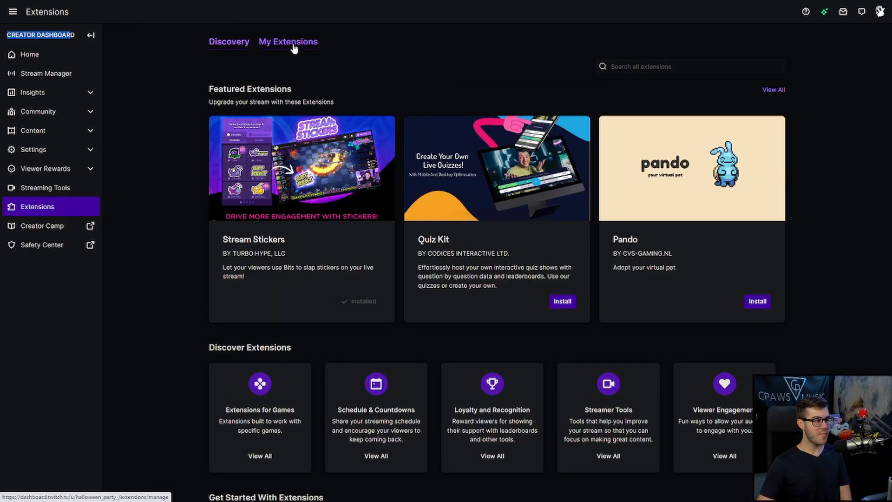
pyautogui.click(288, 42)
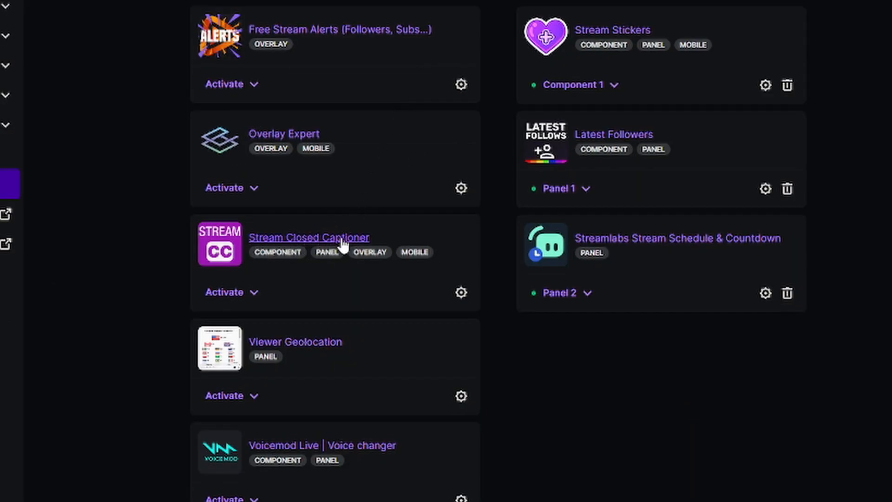
# Activate Stream Closed Captioner as Overlay 1 and dismiss the confirmation with Done.
pyautogui.click(232, 291)
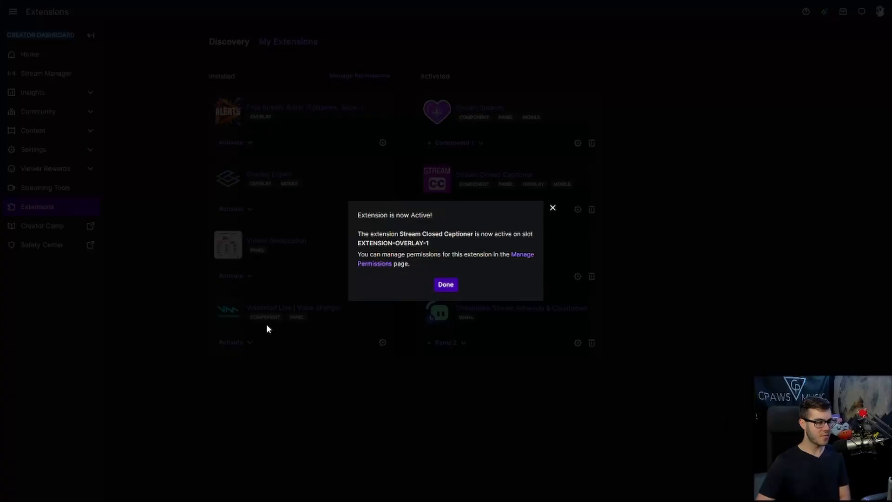
pyautogui.click(445, 284)
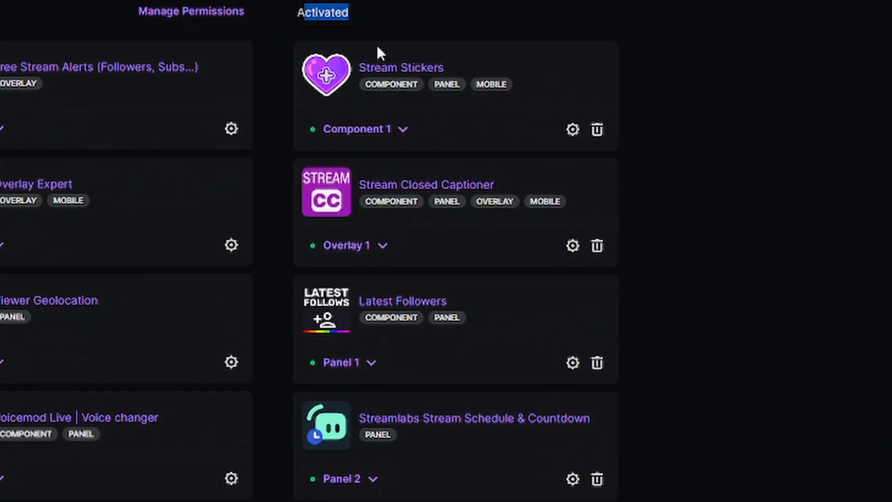
pyautogui.moveTo(341, 265)
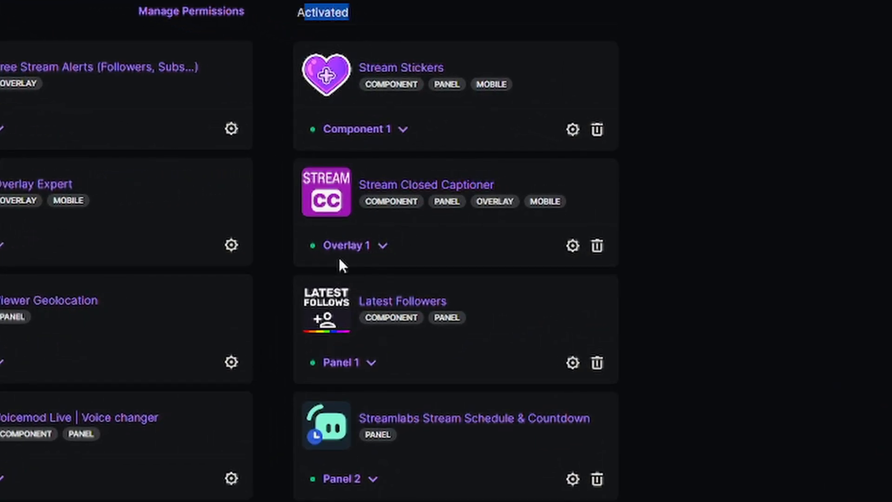
pyautogui.scroll(-3)
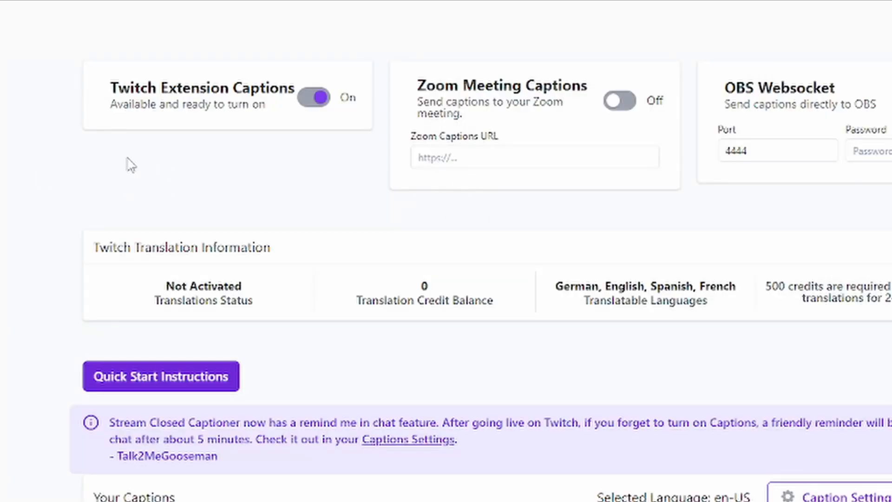
pyautogui.moveTo(221, 167)
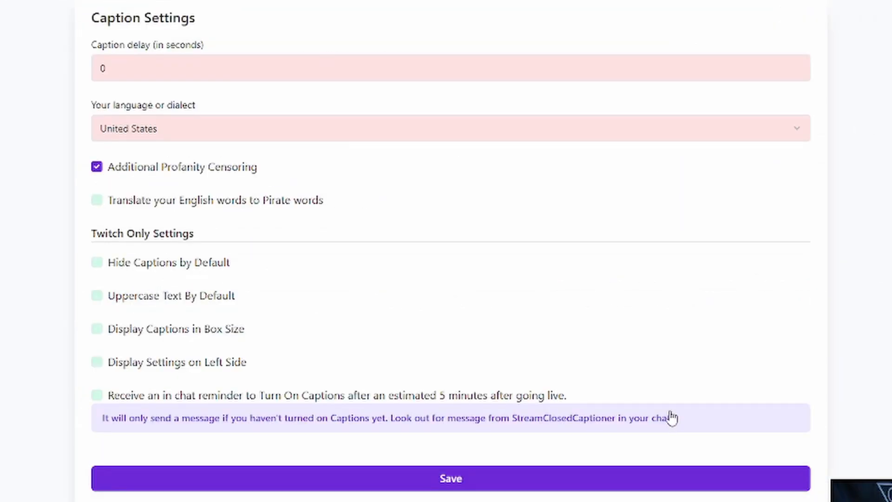
pyautogui.moveTo(482, 250)
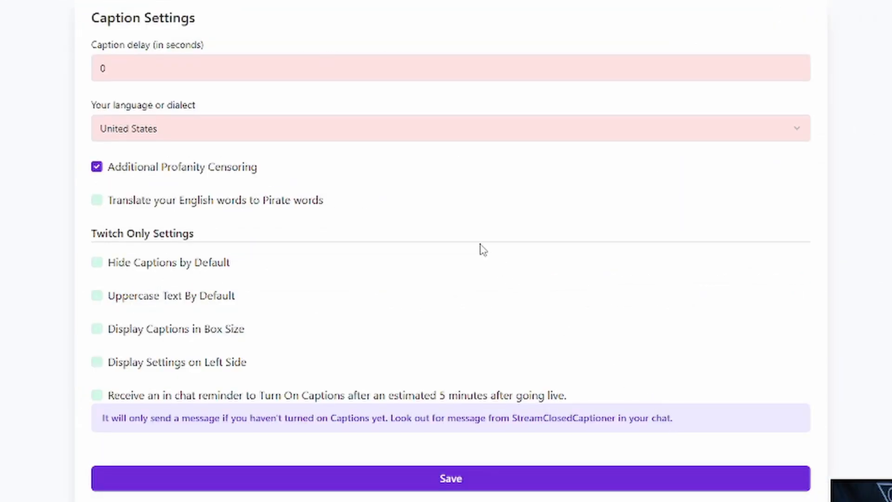
# In Caption Settings, enable the in-chat reminder to turn on captions and save the settings.
pyautogui.scroll(-3)
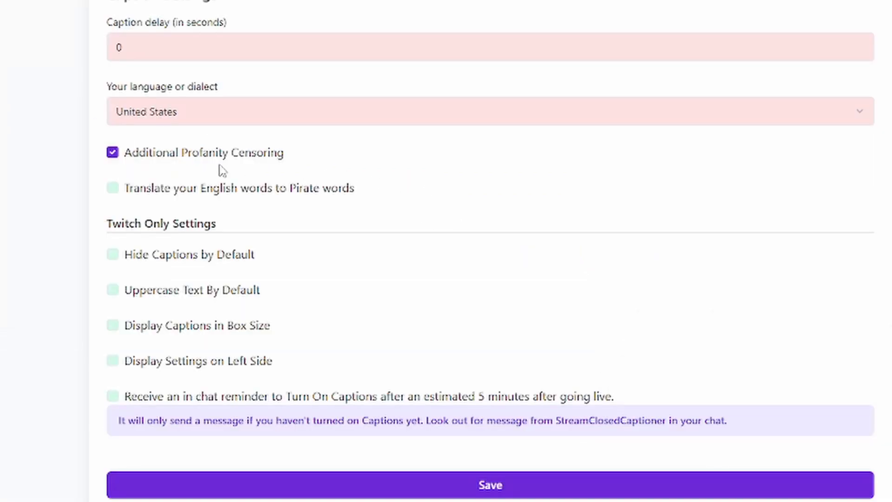
pyautogui.moveTo(274, 159)
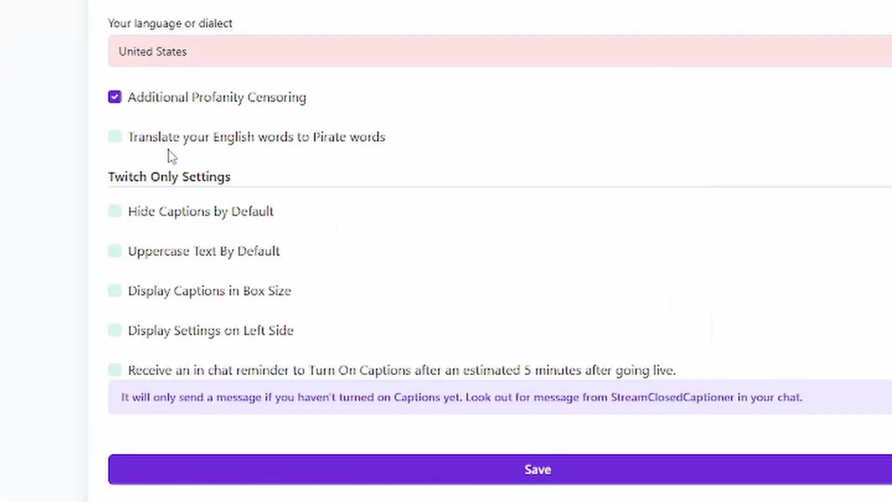
pyautogui.moveTo(239, 143)
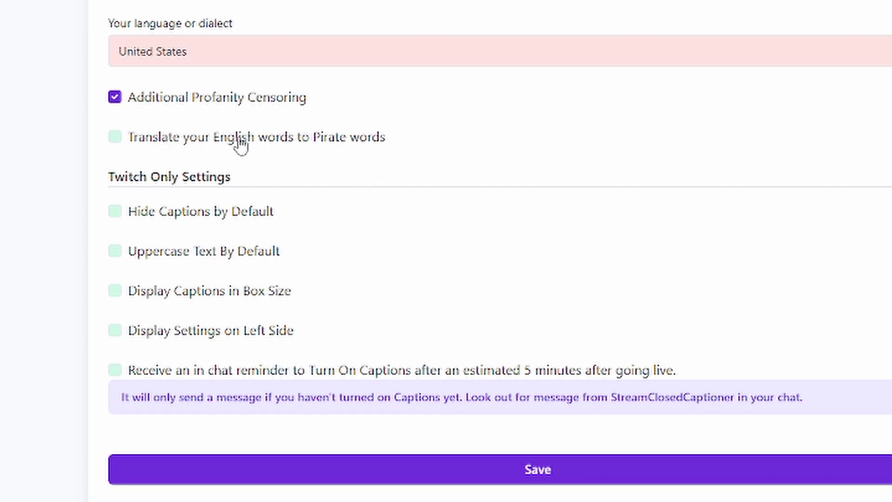
pyautogui.moveTo(96, 151)
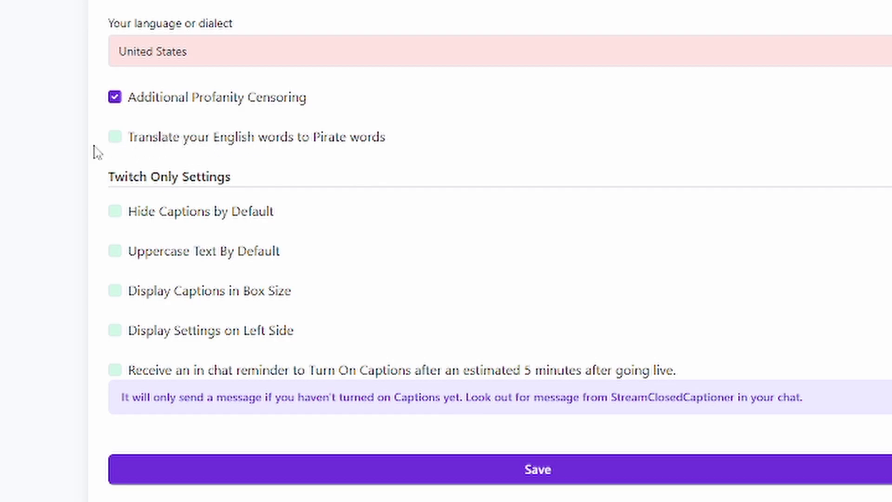
pyautogui.scroll(-3)
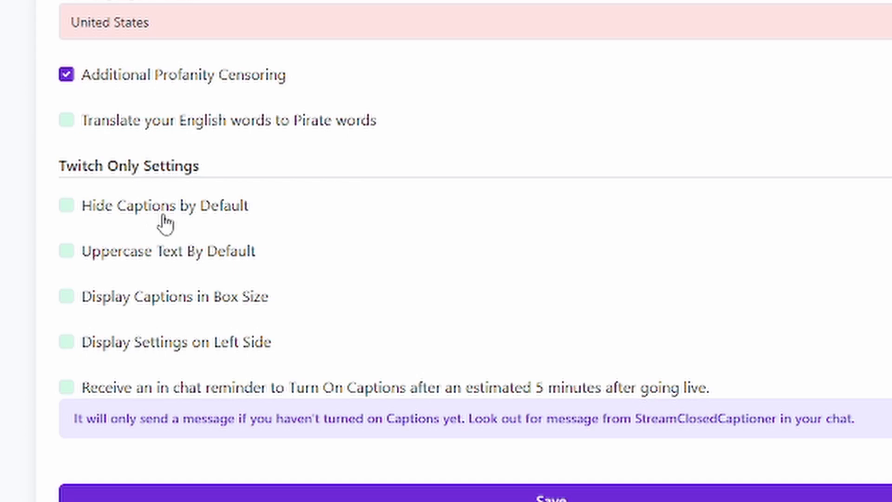
pyautogui.click(66, 205)
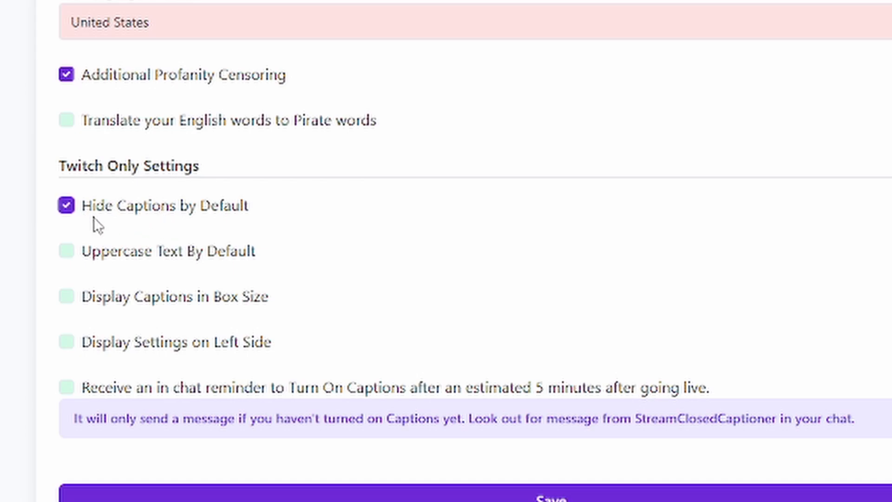
pyautogui.scroll(-3)
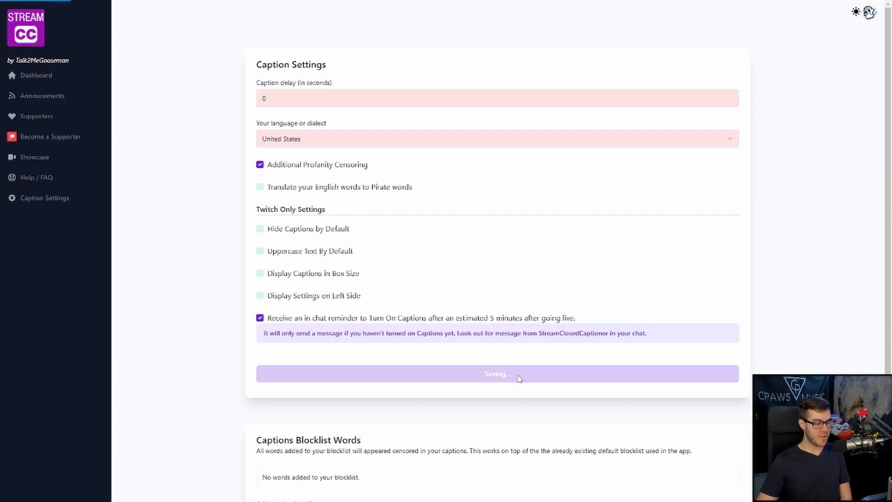
pyautogui.scroll(-3)
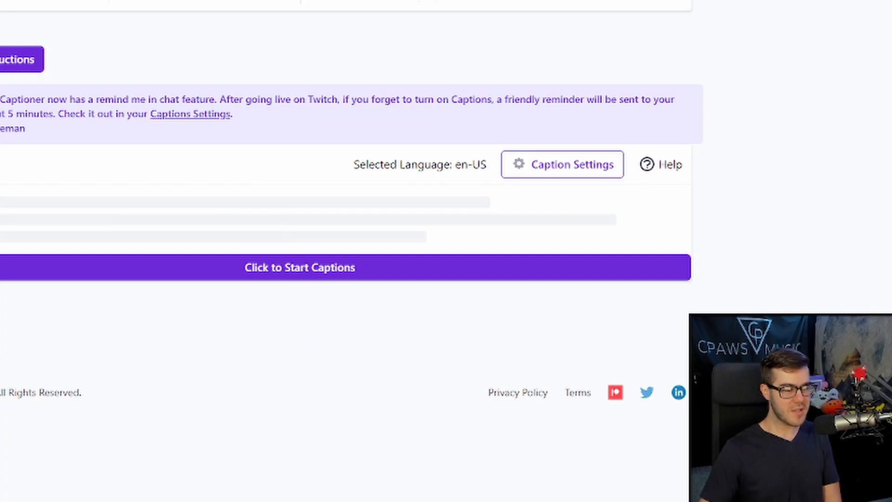
# Start captions, then reset the site's blocked microphone permission from the address-bar site info.
pyautogui.scroll(-3)
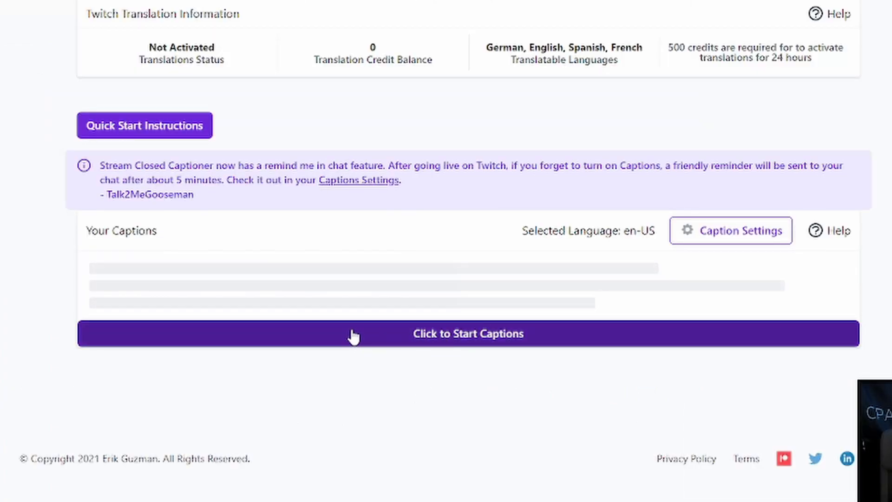
pyautogui.click(105, 16)
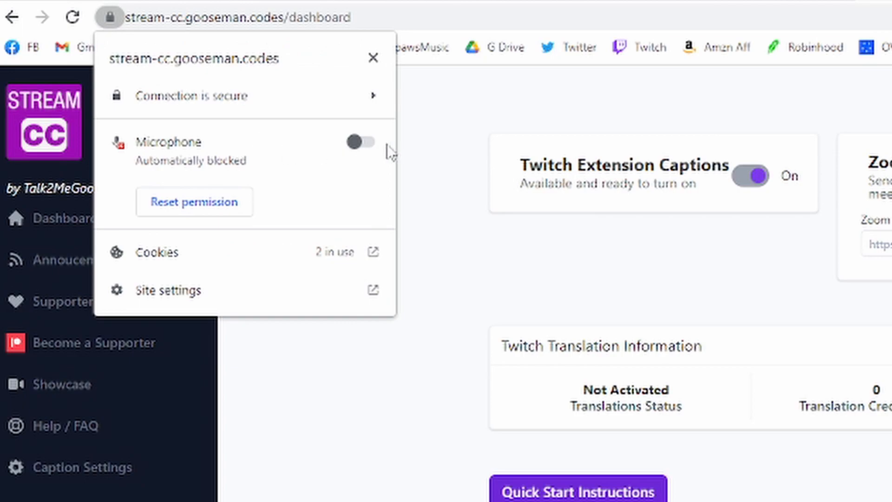
pyautogui.moveTo(307, 148)
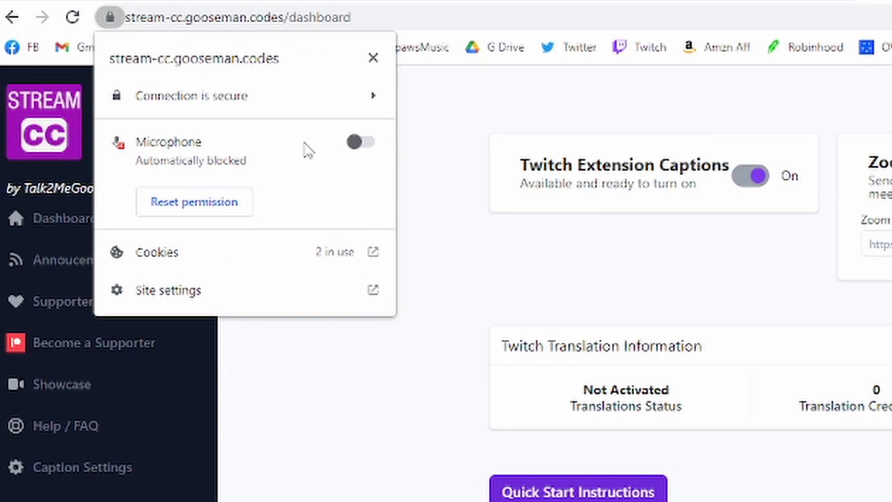
pyautogui.click(112, 17)
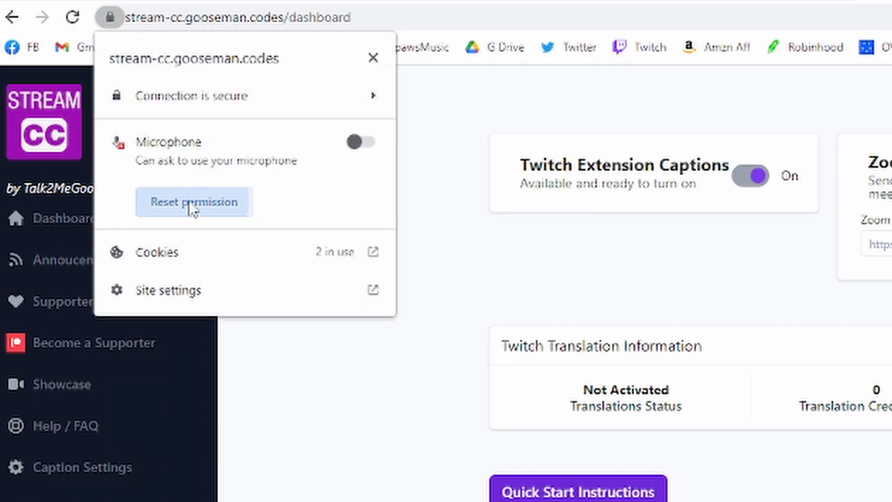
pyautogui.click(361, 141)
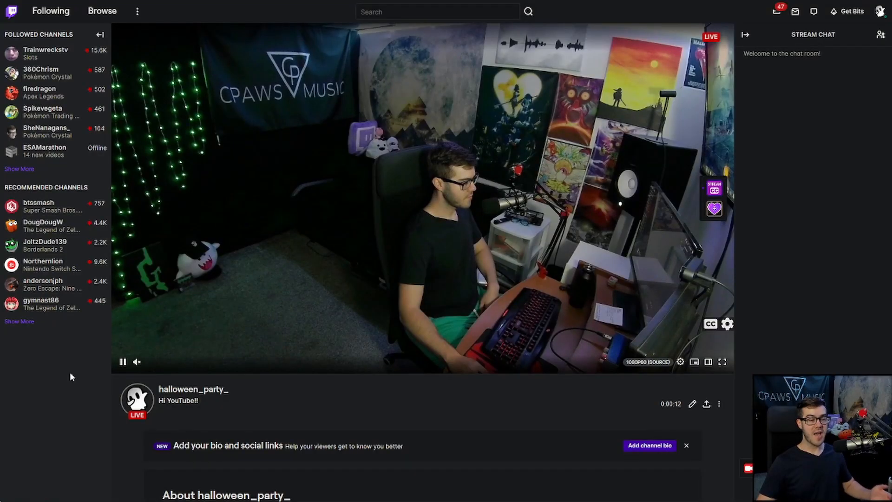
pyautogui.moveTo(99, 390)
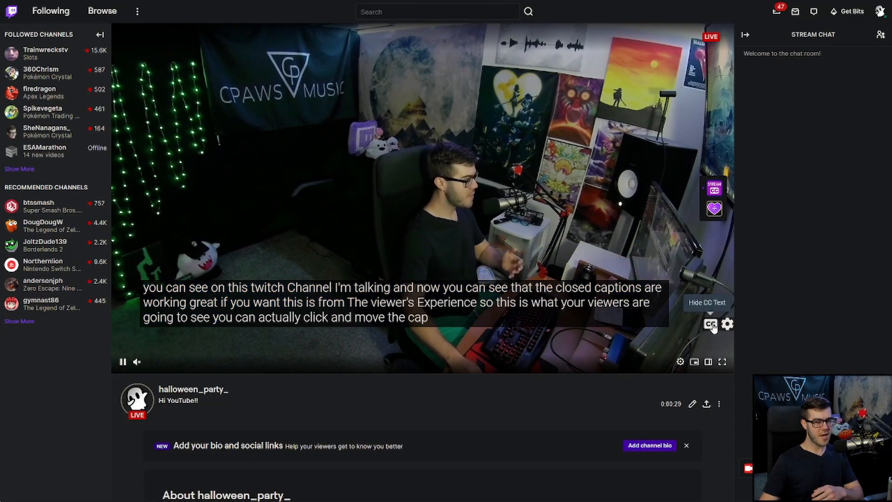
# Toggle the stream's CC button off and back on, confirming captions display over the video.
pyautogui.click(711, 324)
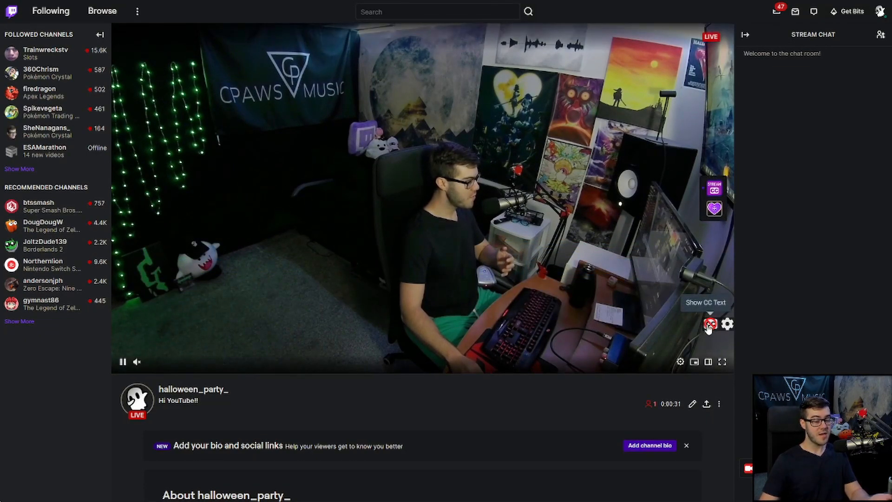
pyautogui.click(711, 324)
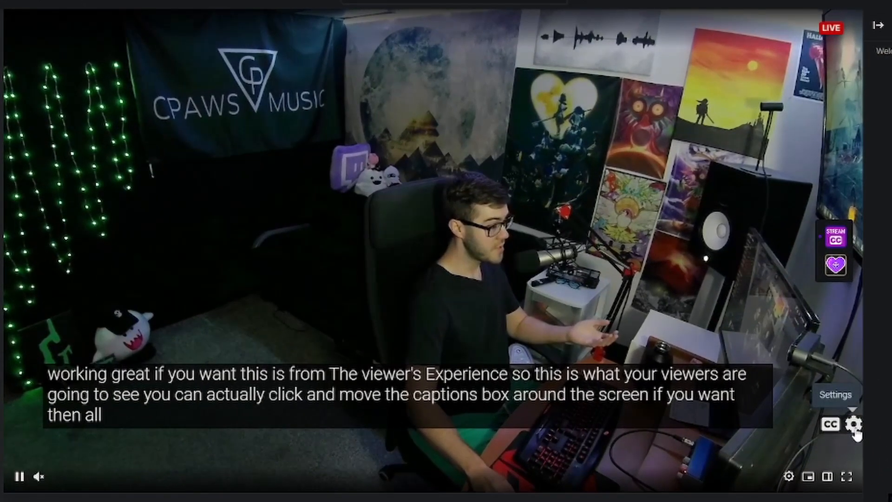
pyautogui.click(855, 424)
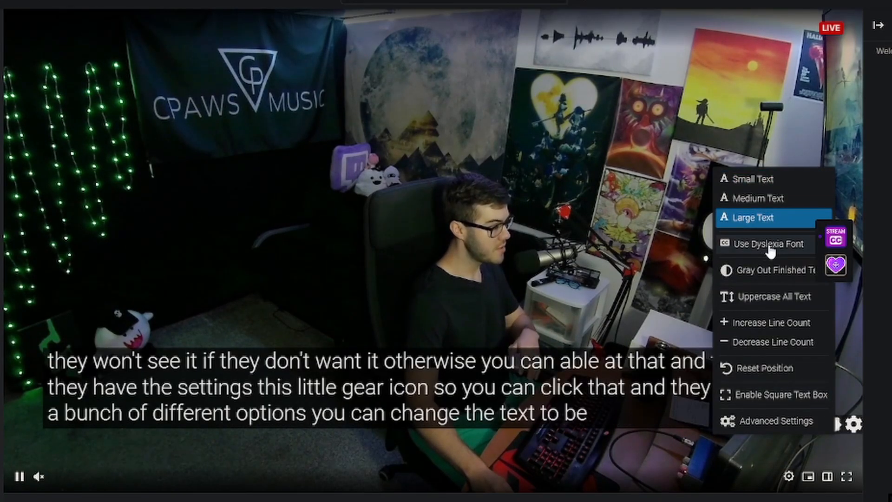
# In the caption gear menu, enable Dyslexia Font along with Gray Out Finished Text and Uppercase.
pyautogui.click(769, 243)
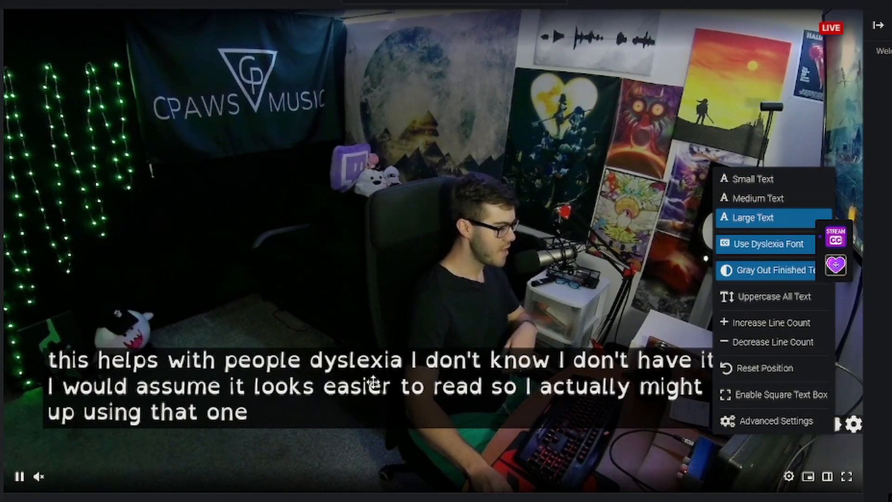
pyautogui.click(852, 424)
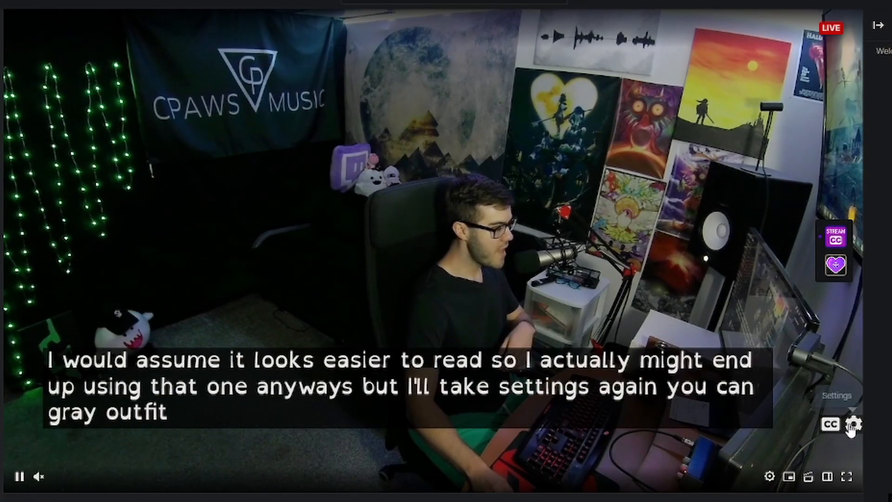
pyautogui.click(853, 425)
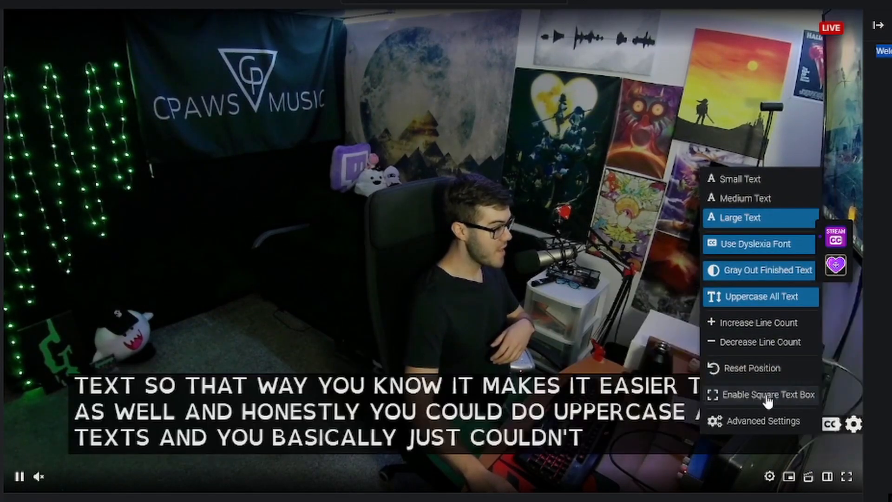